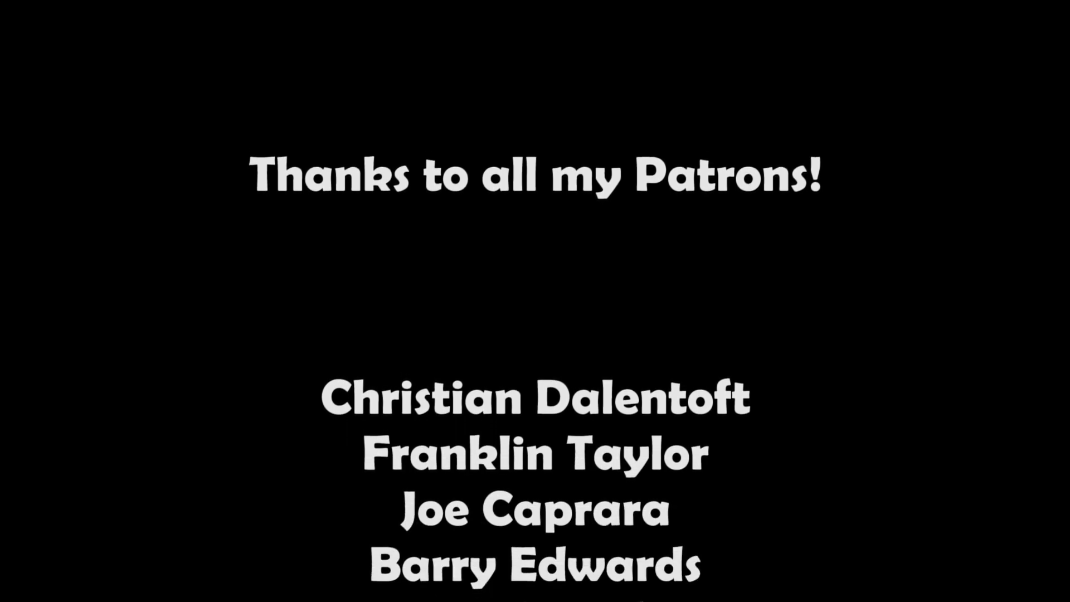
scroll("down", 3)
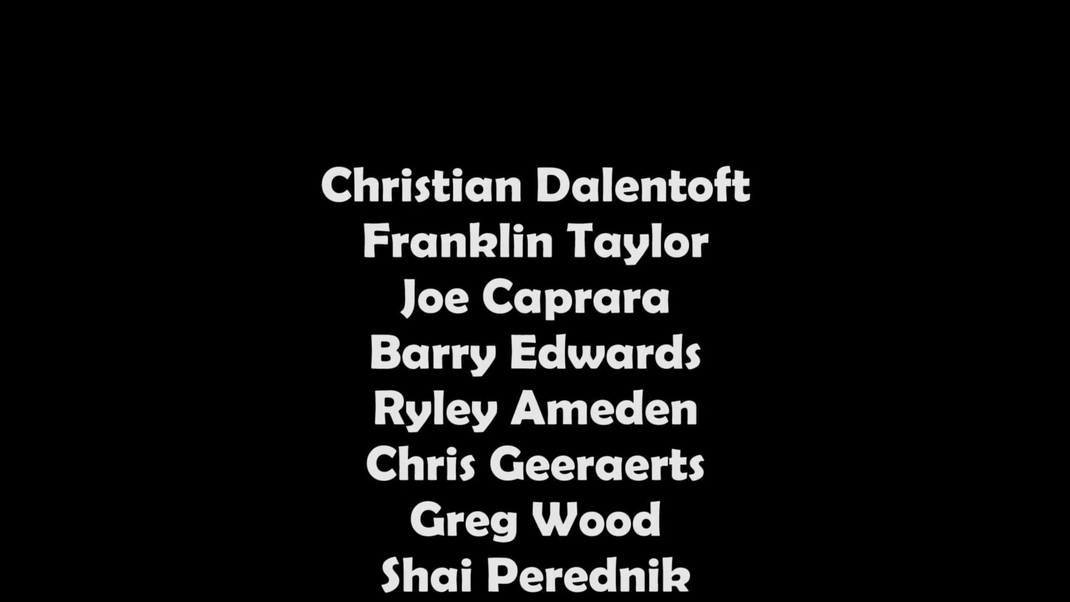